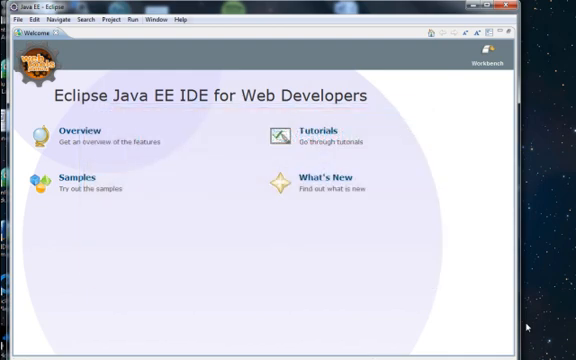
Pick the Red5Plugin 0.2.x update site and tick General > Red5 Feature for installation.
click(159, 18)
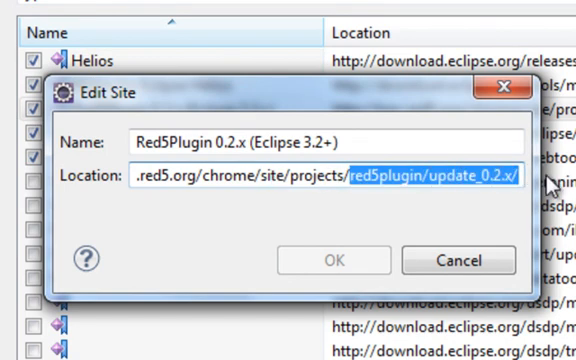
mouse_move(457, 260)
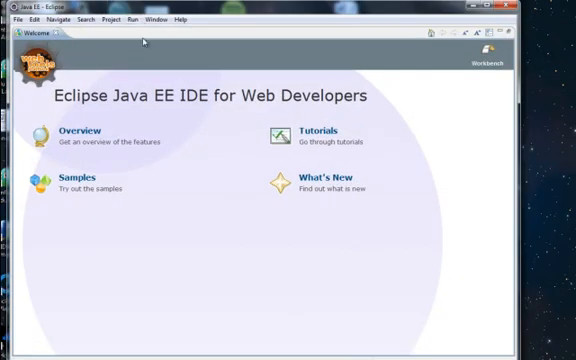
click(179, 18)
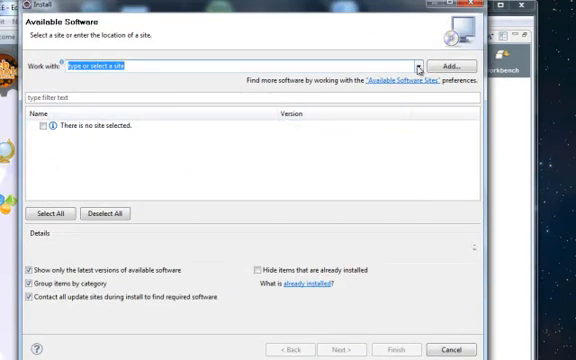
click(419, 66)
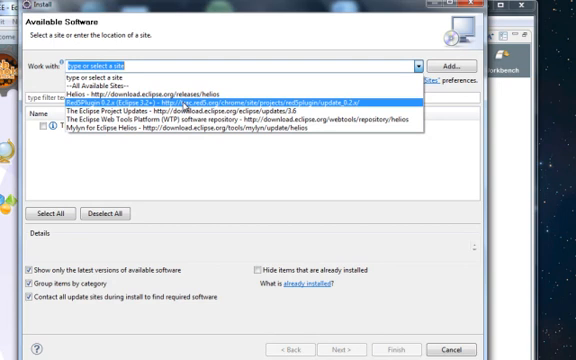
click(230, 99)
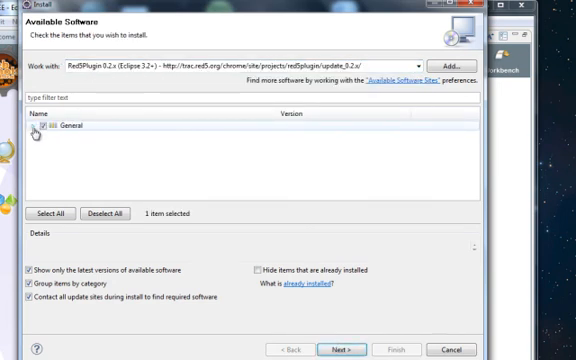
click(38, 128)
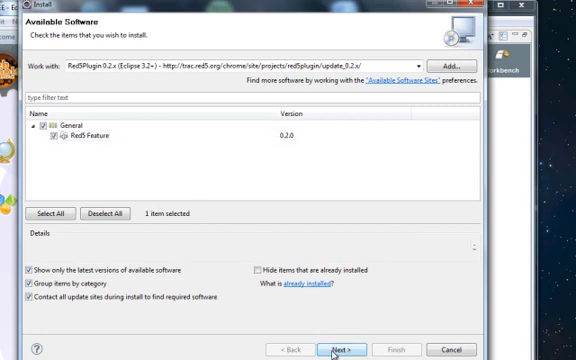
click(337, 349)
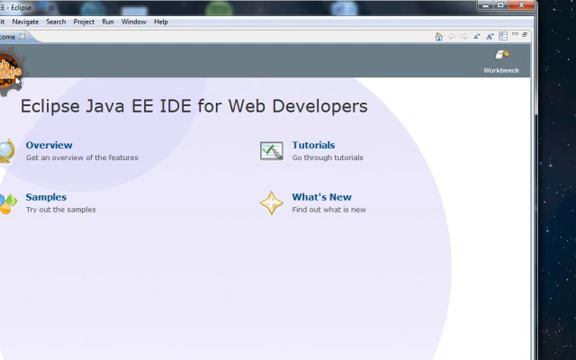
Create a dynamic web project named Red5Test and choose Red5 Server Runtime as a new runtime.
click(12, 19)
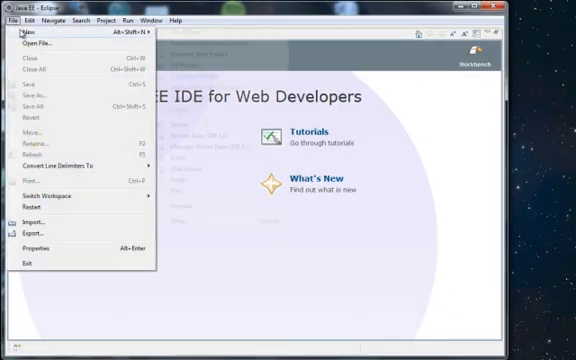
click(22, 34)
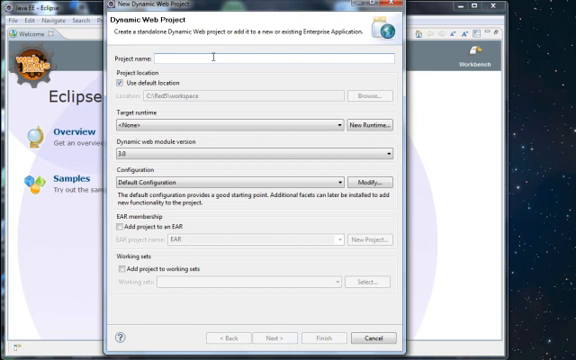
text(Red5Test)
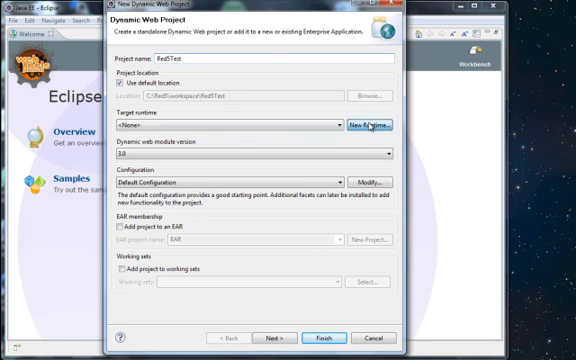
click(380, 124)
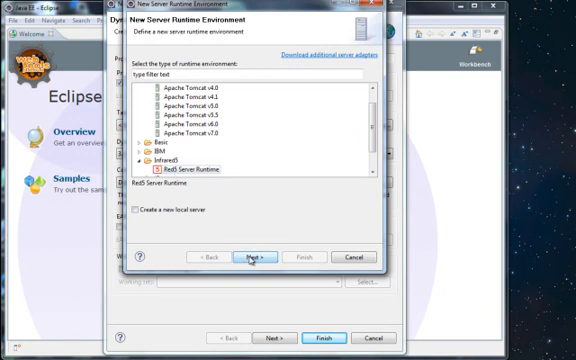
Set the Red5 Server Runtime directory to C:/Red5 and finish defining the runtime.
click(252, 256)
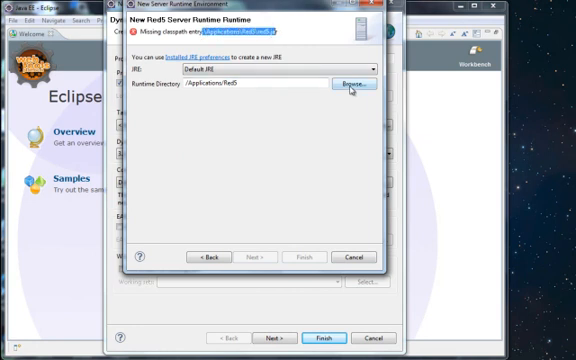
click(351, 88)
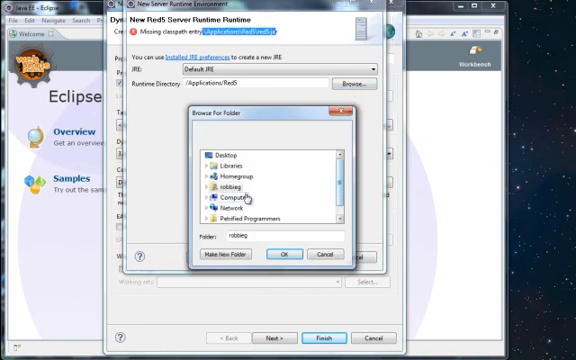
double_click(218, 197)
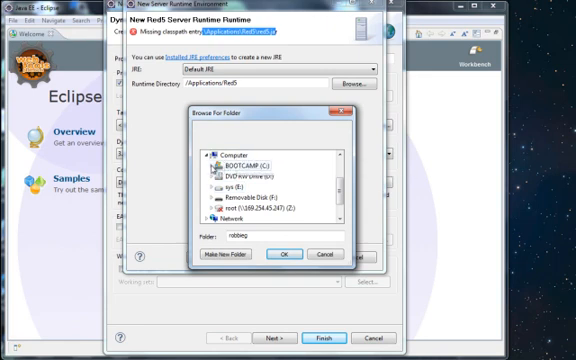
scroll(down, 3)
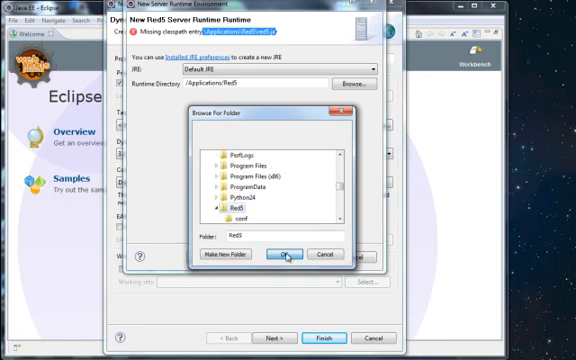
click(287, 255)
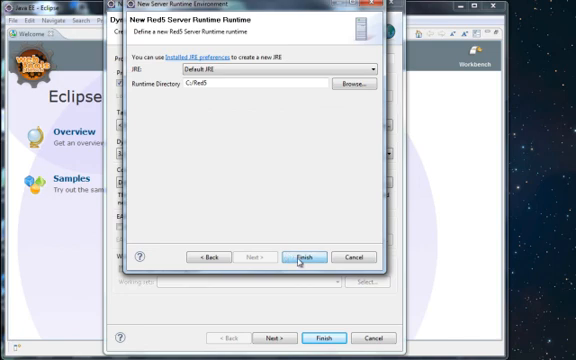
click(302, 257)
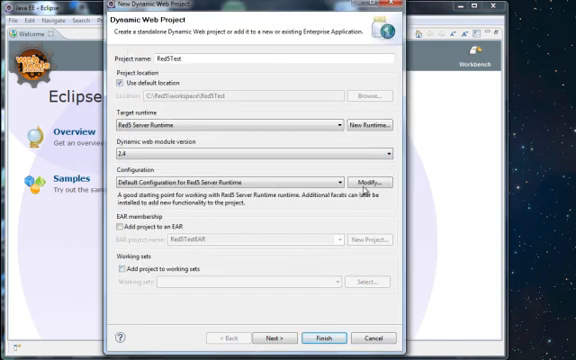
Modify Red5Test's configuration to enable the Red5 Application Generation facet.
click(386, 180)
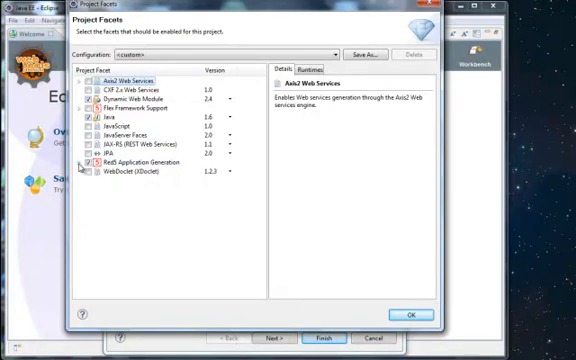
click(83, 162)
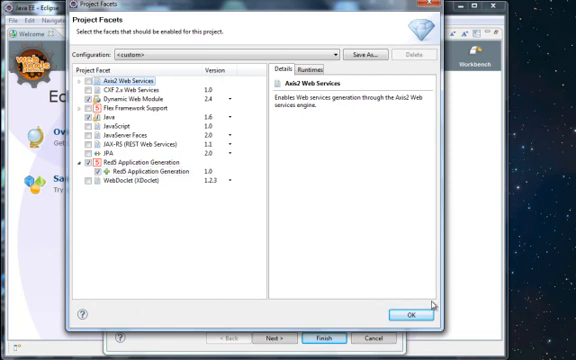
click(405, 311)
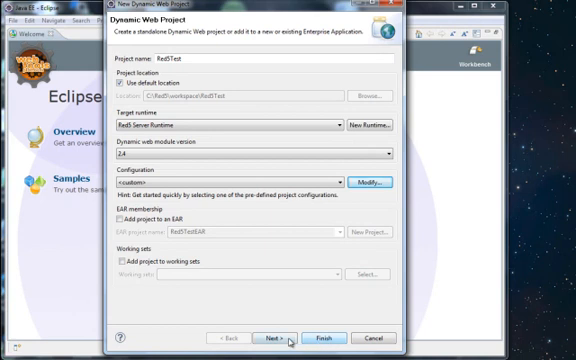
Accept the default Java and Web Module pages and finish the Red5Test wizard.
click(277, 337)
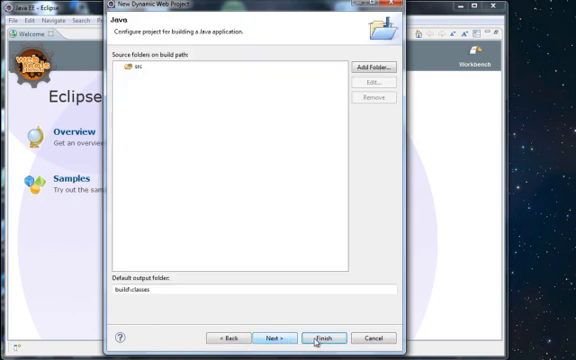
click(273, 336)
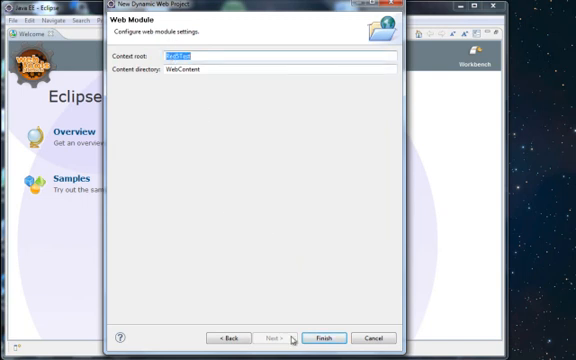
click(325, 337)
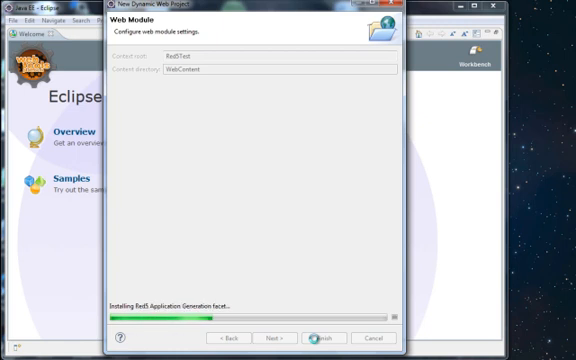
click(333, 338)
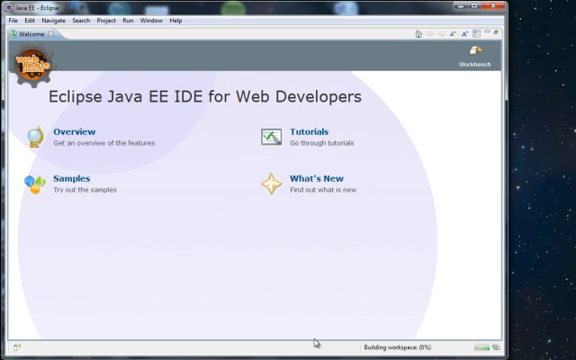
mouse_move(201, 167)
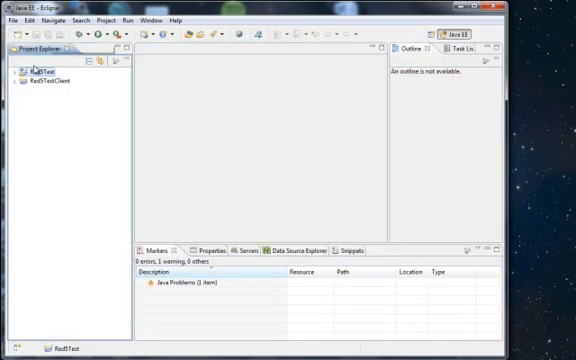
Expand Red5Test's org.red5.core package and open Application.java.
click(16, 69)
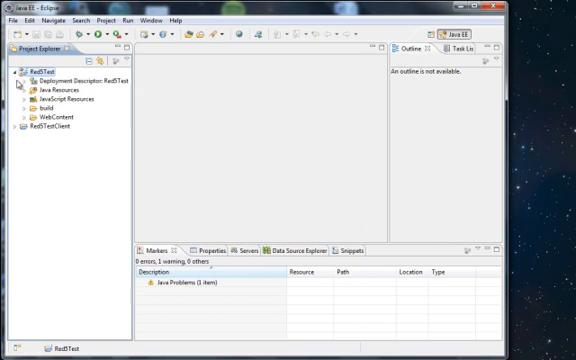
click(27, 98)
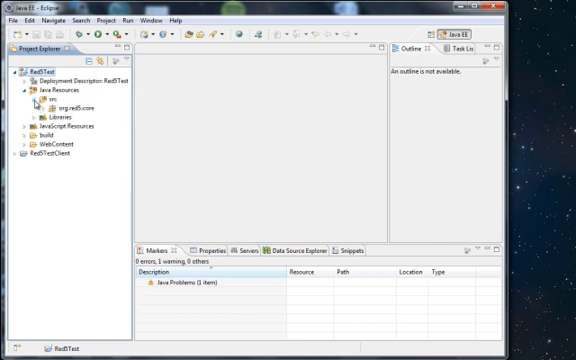
click(50, 104)
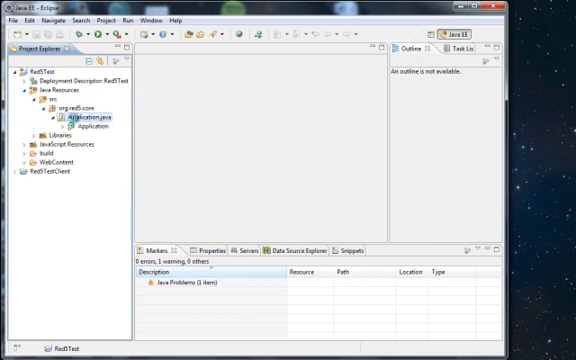
double_click(72, 117)
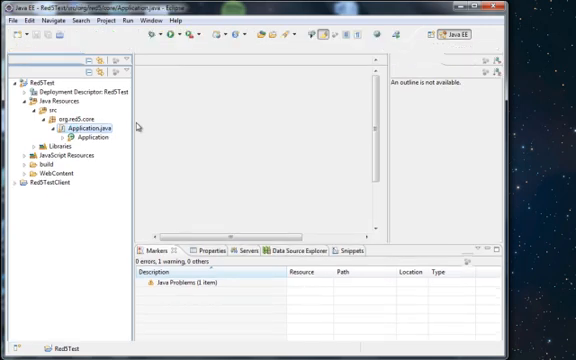
double_click(85, 128)
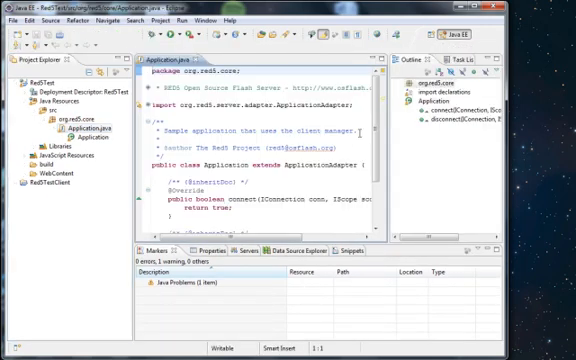
Scroll through the Red5TestClient.mxml code and select the connect method name.
scroll(down, 3)
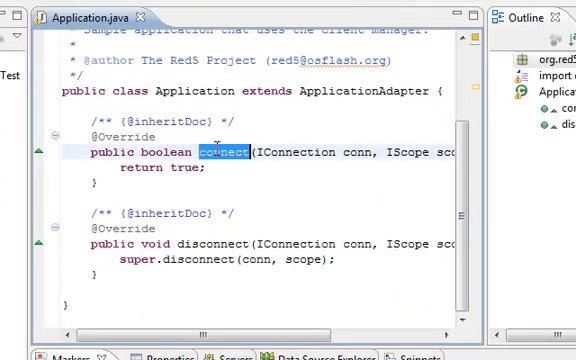
double_click(225, 244)
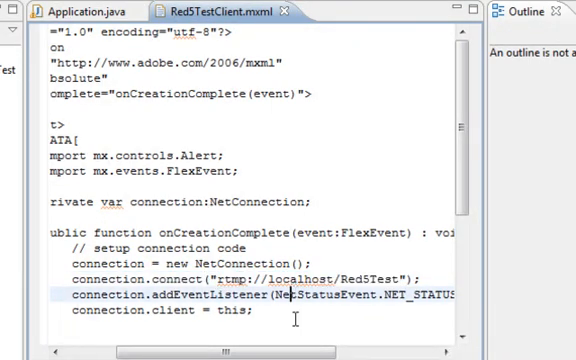
scroll(right, 3)
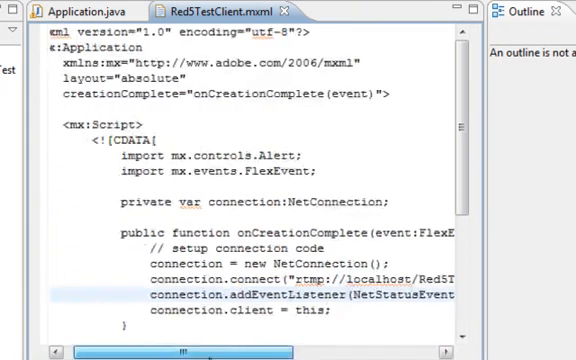
scroll(down, 3)
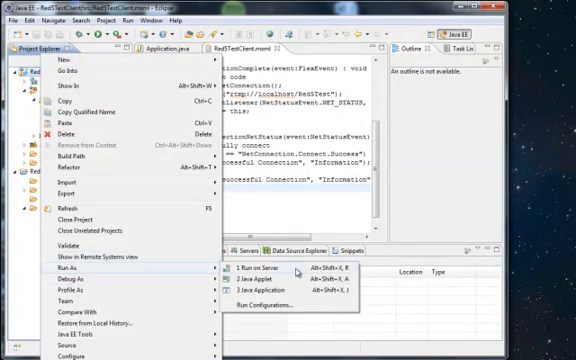
Define a localhost Red5 server deploying to C:/Red5/webapps with .bat start and stop scripts.
click(252, 269)
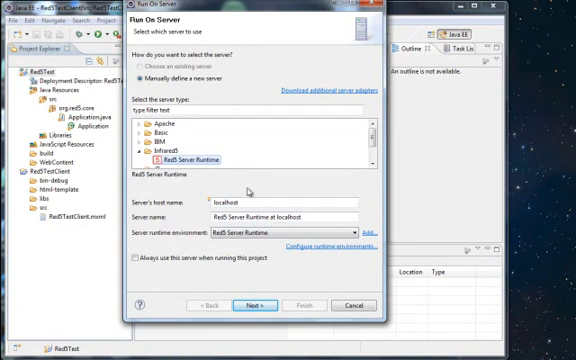
mouse_move(242, 262)
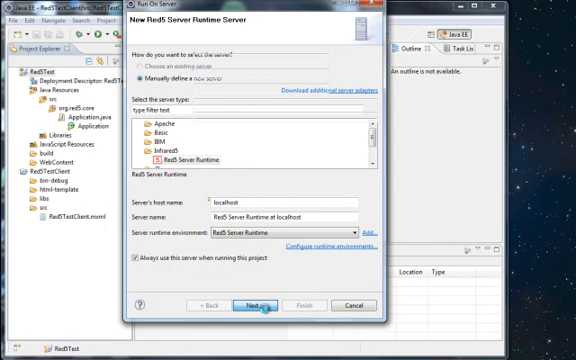
click(254, 305)
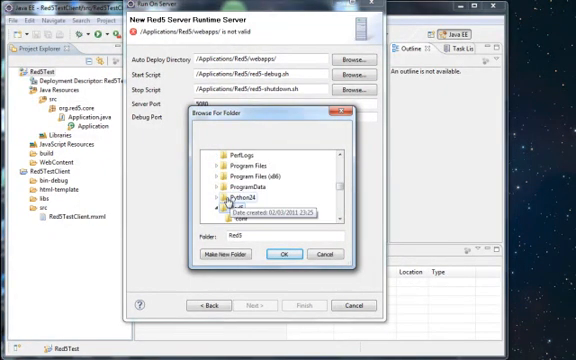
click(211, 215)
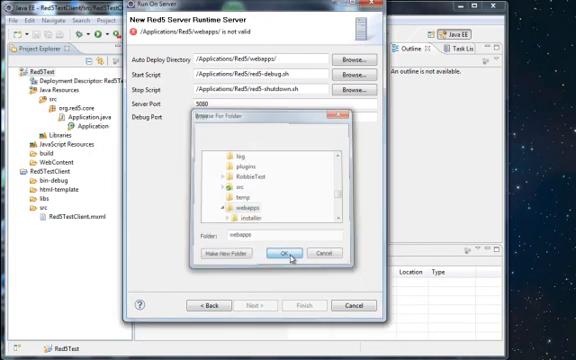
click(285, 251)
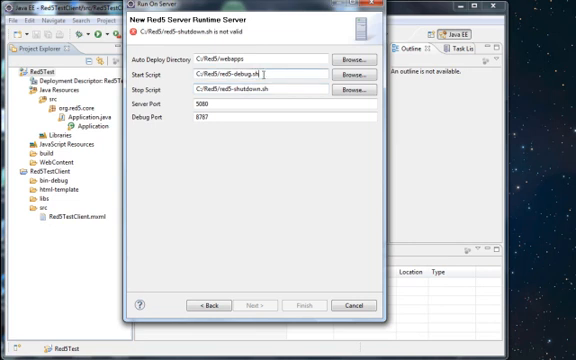
text(.bat)
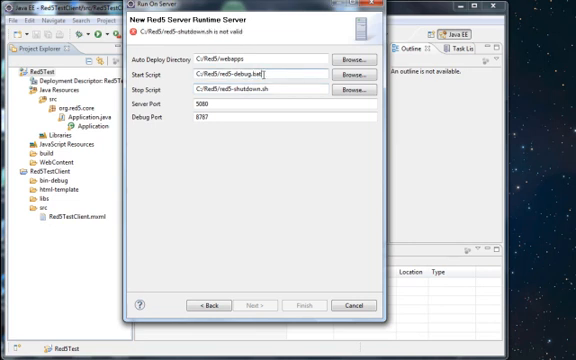
click(280, 88)
text(bat)
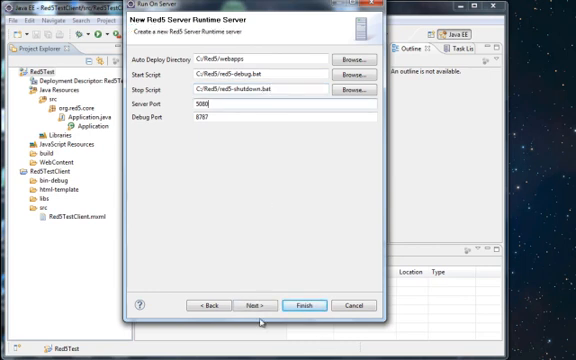
click(249, 304)
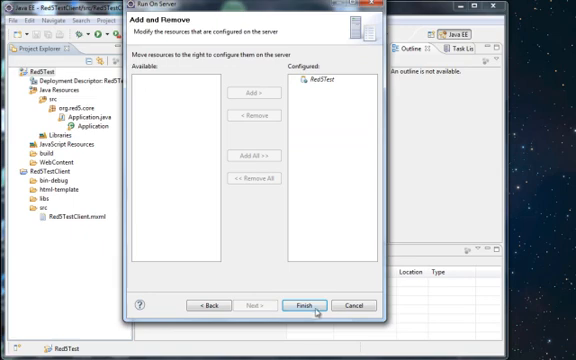
Add a JAVA_HOME environment variable to the Red5 launch configuration and run the server.
click(308, 305)
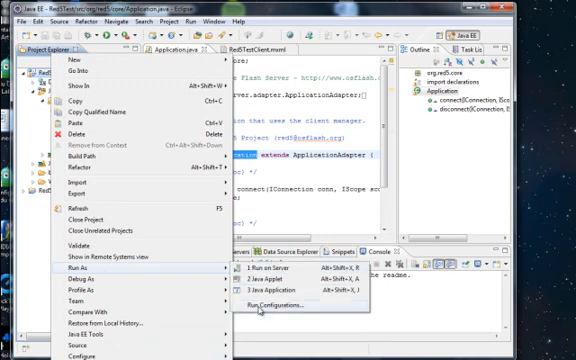
click(288, 311)
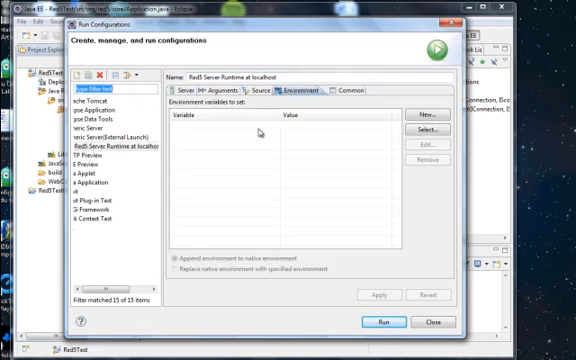
click(422, 107)
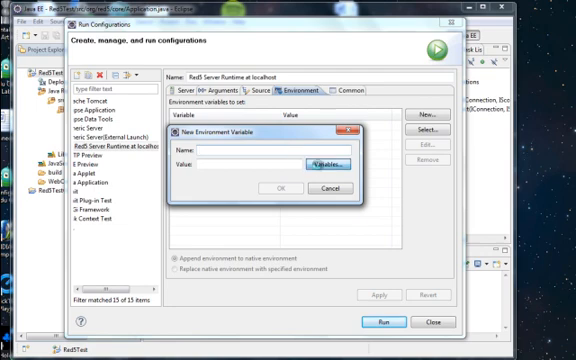
click(335, 159)
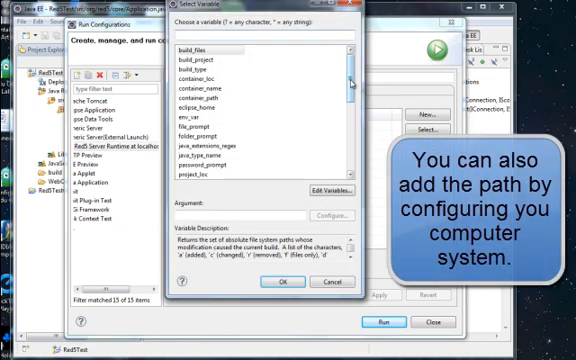
scroll(down, 3)
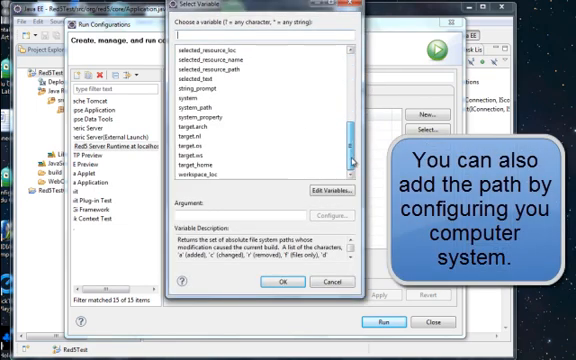
scroll(up, 3)
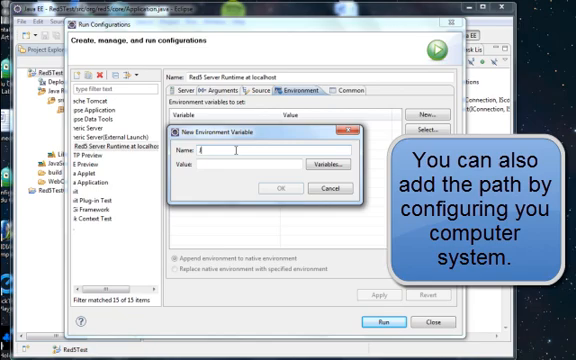
text(JAVA_HOME)
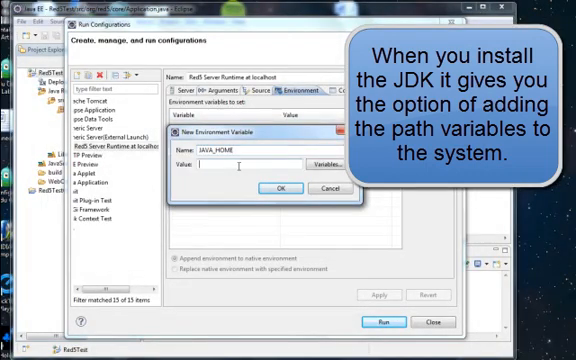
click(278, 188)
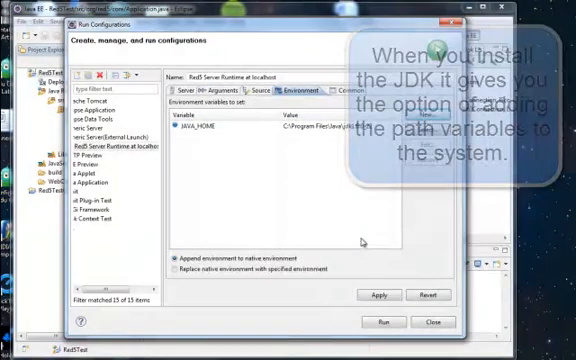
click(377, 295)
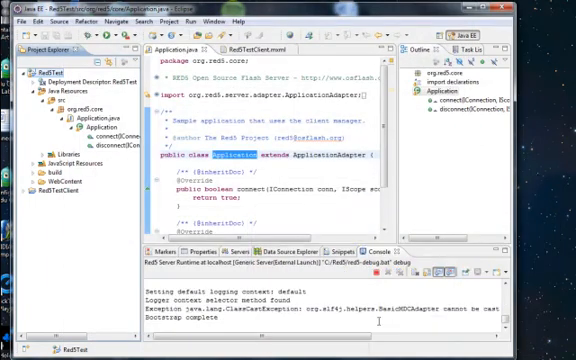
Open the Red5 Server Runtime entry's settings editor.
click(428, 251)
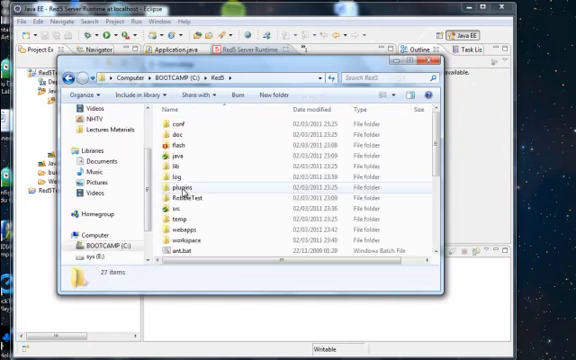
Browse webapps > Red5Test > WEB-INF > classes > org > core in Windows Explorer.
double_click(174, 222)
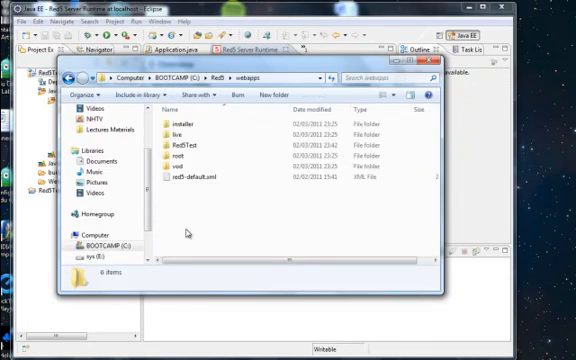
click(182, 145)
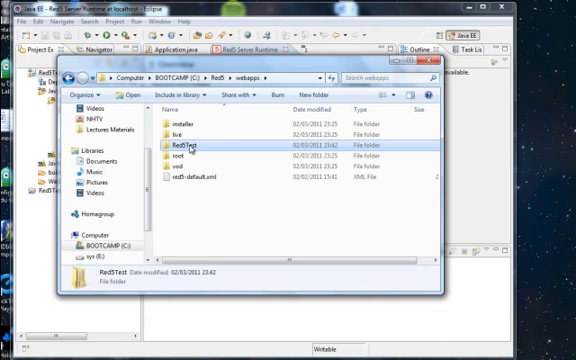
double_click(180, 143)
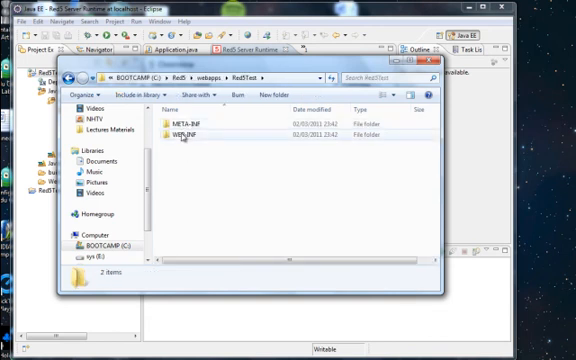
double_click(185, 132)
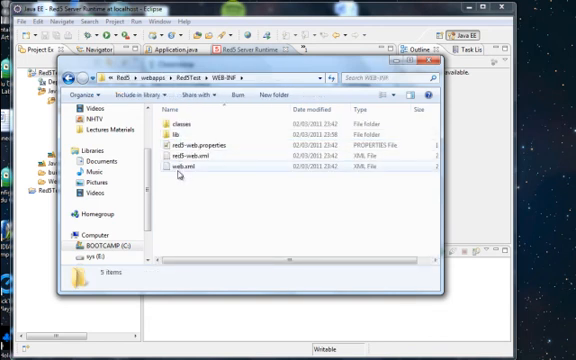
double_click(173, 120)
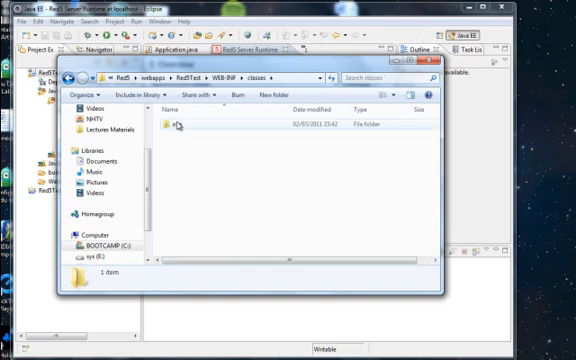
double_click(180, 124)
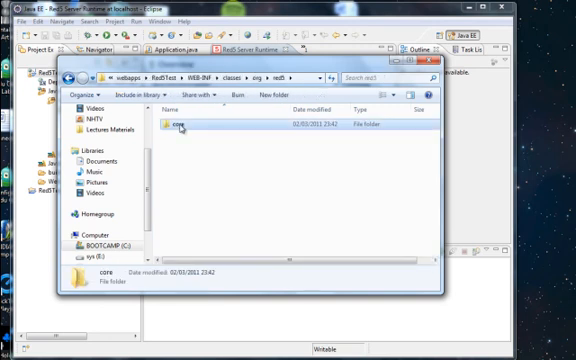
double_click(170, 125)
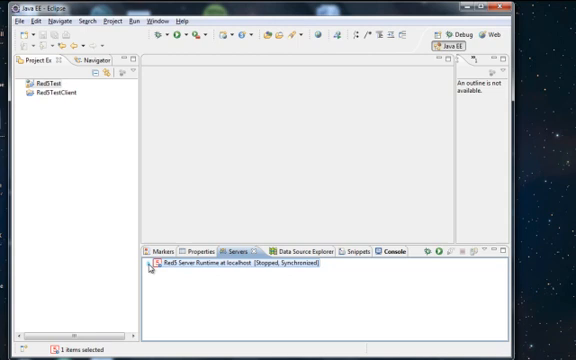
Expand Red5 Server Runtime at localhost to show Red5Test and start the server.
click(151, 266)
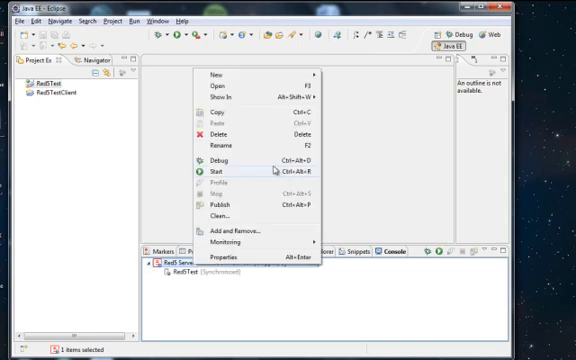
click(213, 179)
text(localhost:5080)
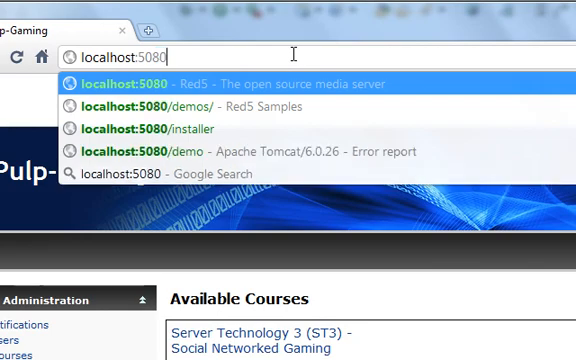
Load localhost:5080/Red5Test/ from the address bar suggestion to show its directory listing.
text(/R)
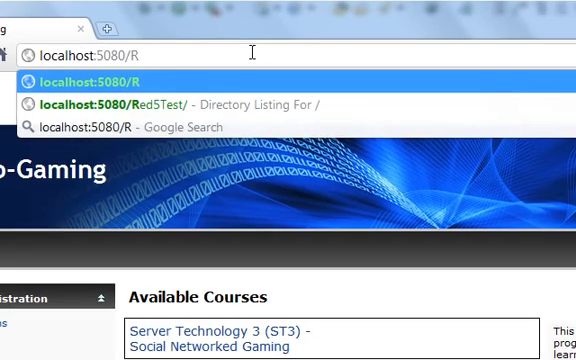
click(190, 102)
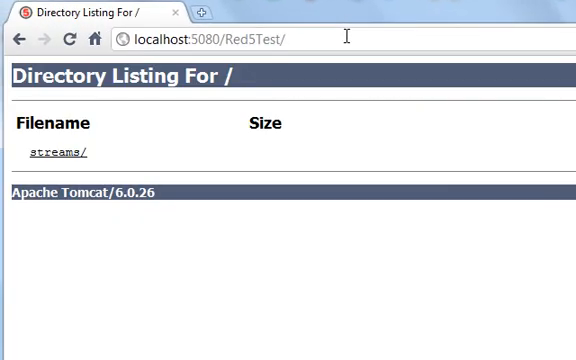